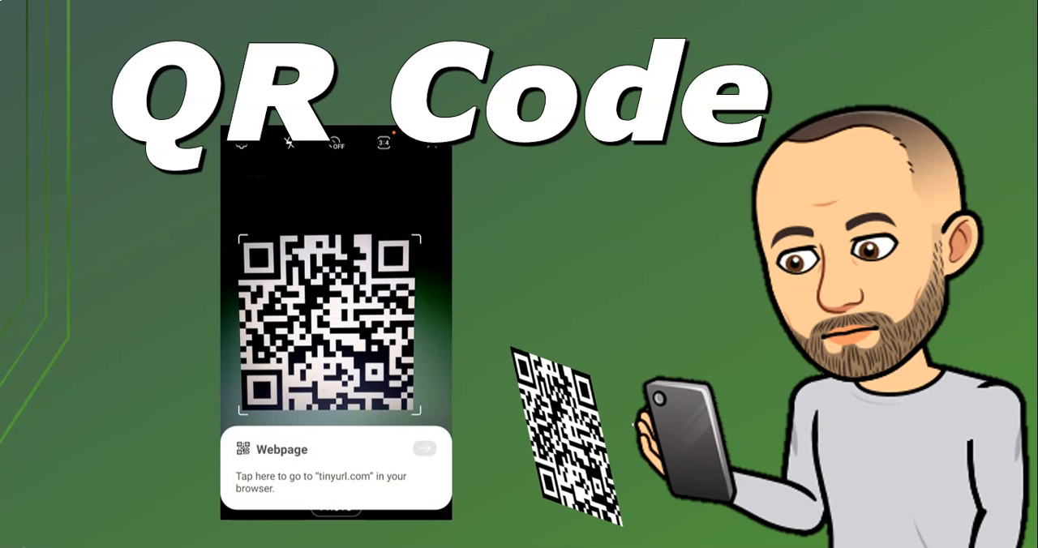
Generate a scannable QR code for the open Random-access memory Wikipedia page via Edge's context menu
left_click(334, 468)
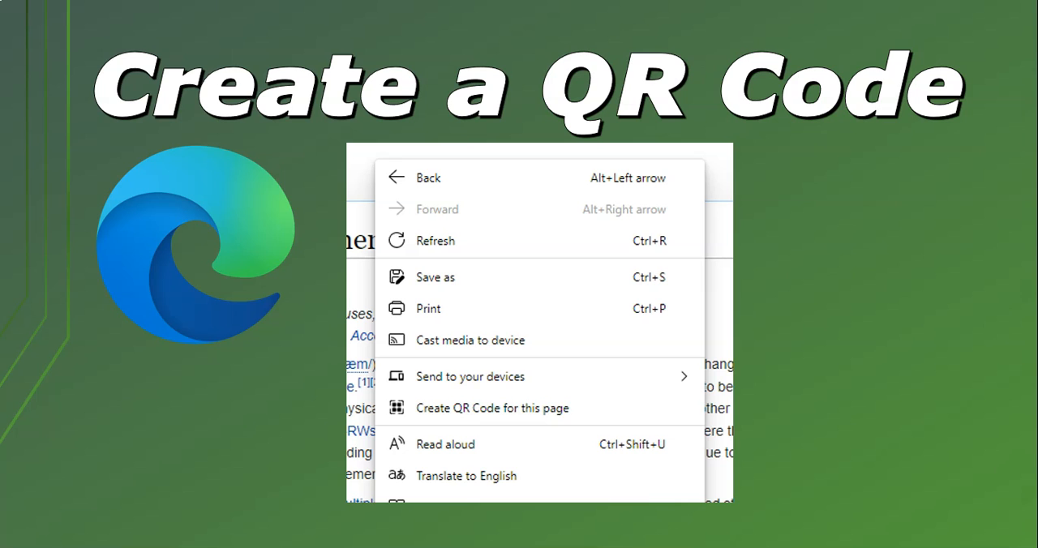
mouse_move(482, 408)
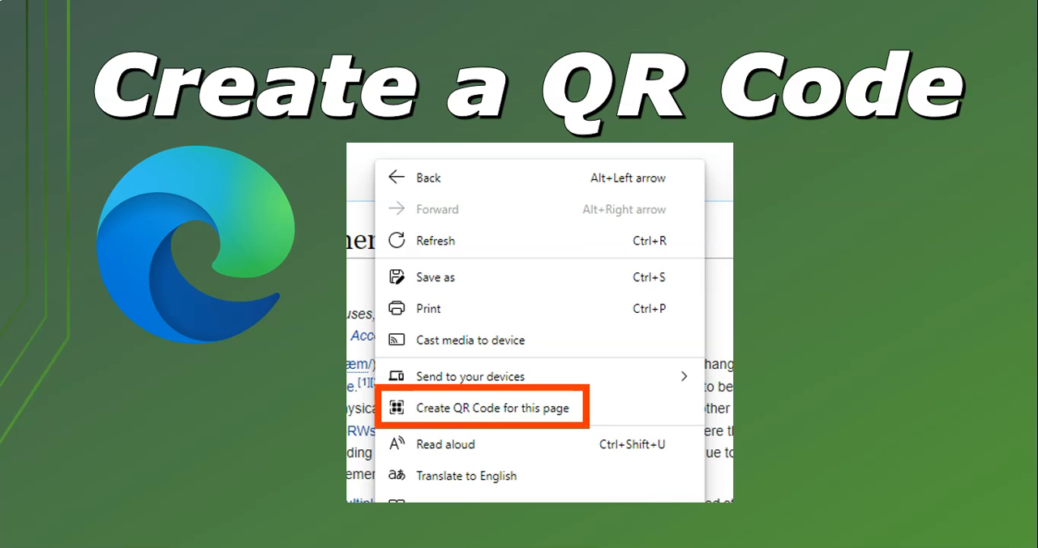
left_click(480, 409)
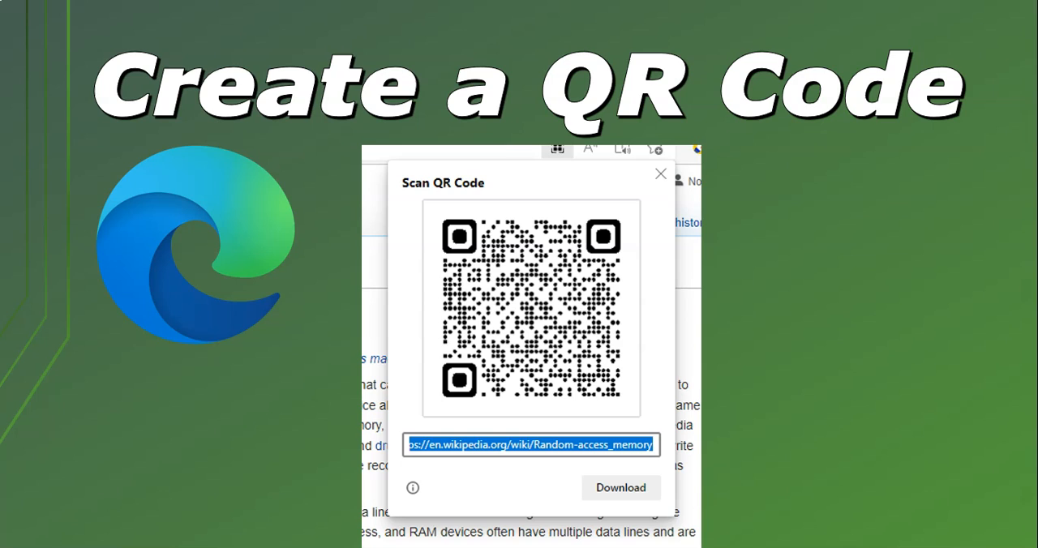